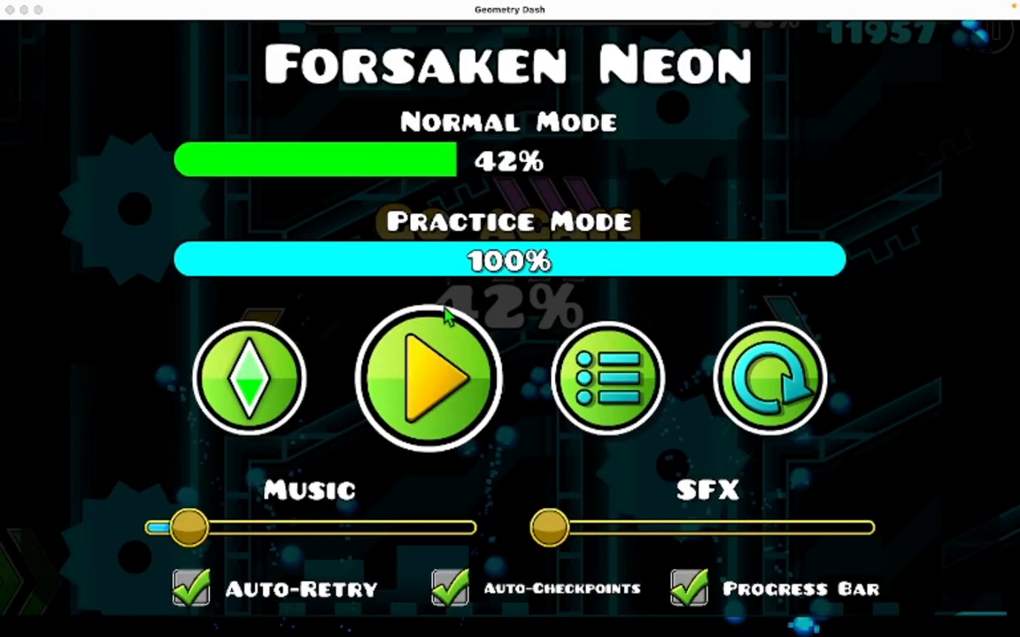
Step: Start Forsaken Neon in normal mode and fly through its neon spike and wave sections
left_click(429, 379)
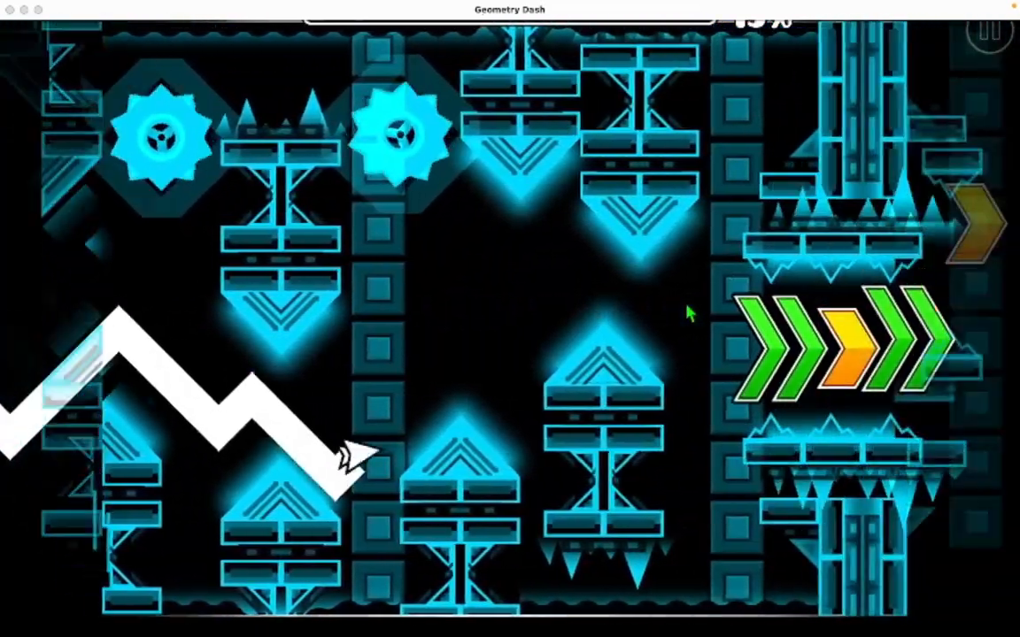
left_click(510, 318)
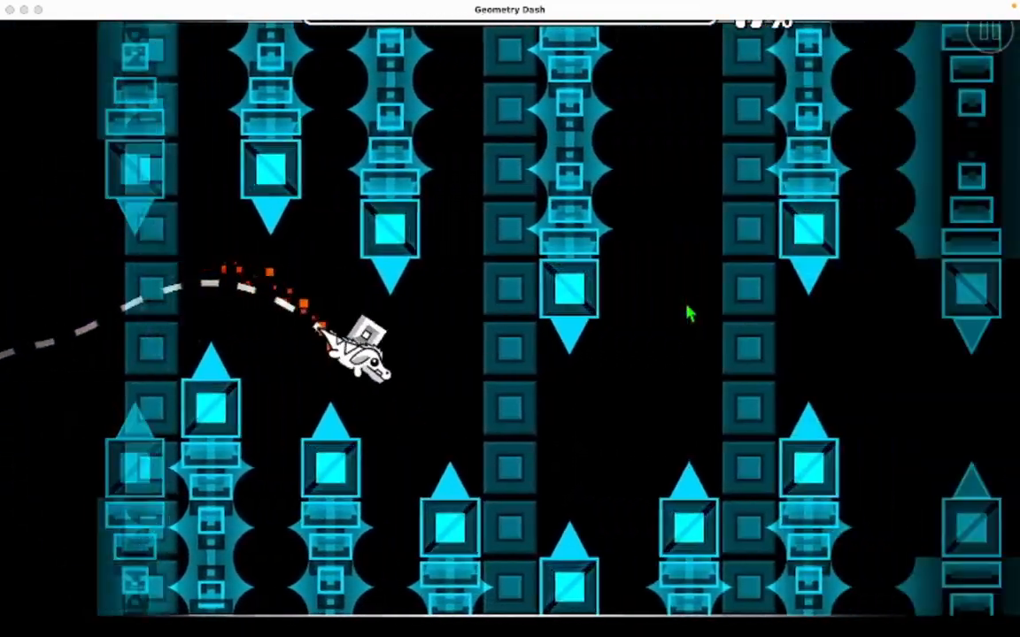